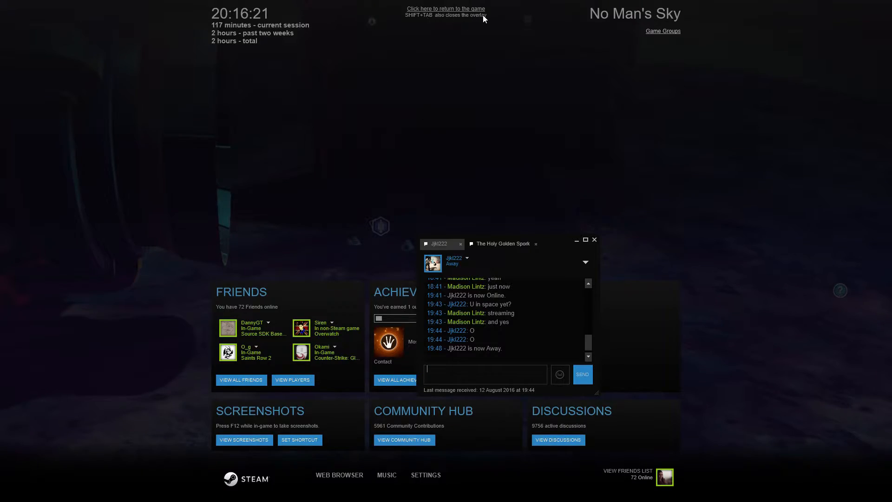
- Return to No Man's Sky via 'Click here to return to the game'
{"action": "left_click", "coordinate": [445, 8]}
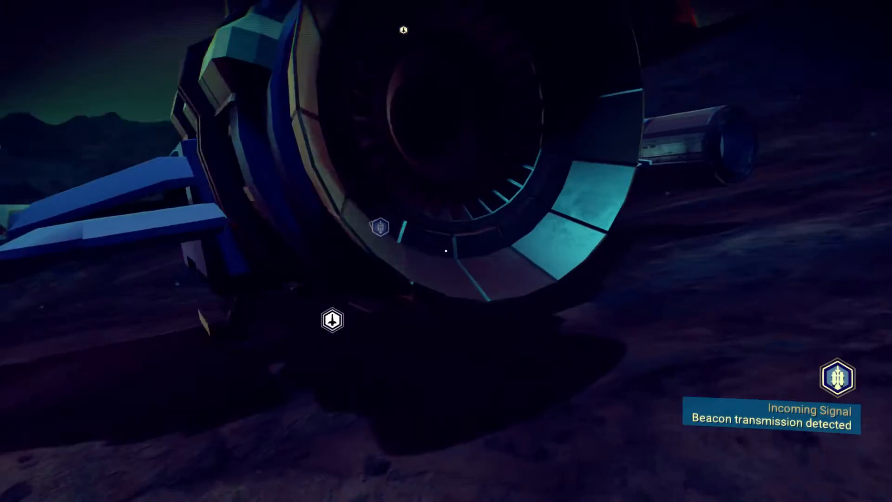
{"action": "key", "text": "shift+tab"}
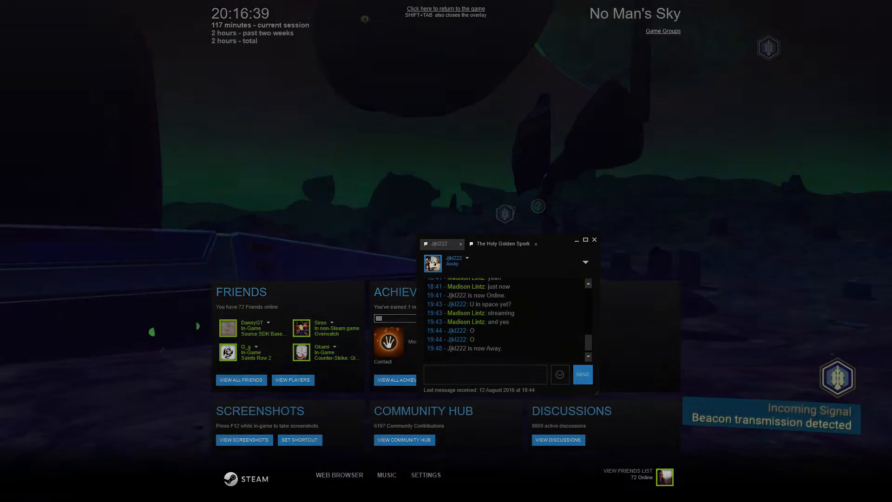
{"action": "left_click", "coordinate": [445, 8]}
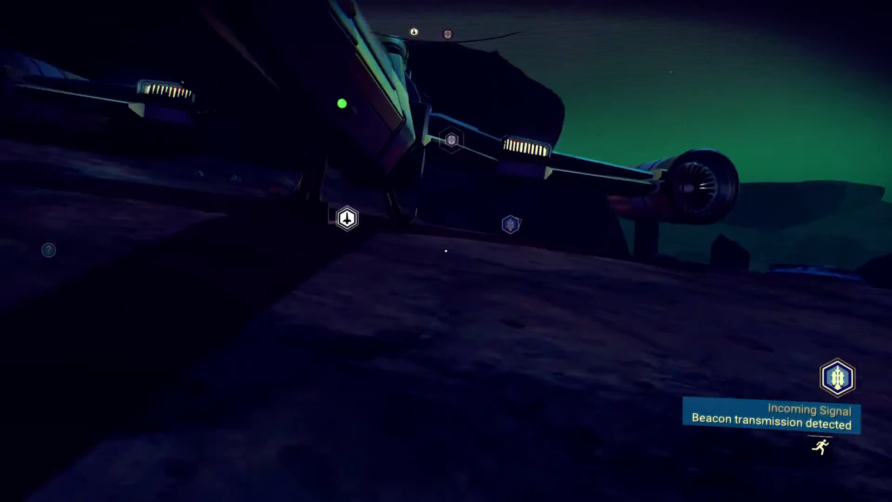